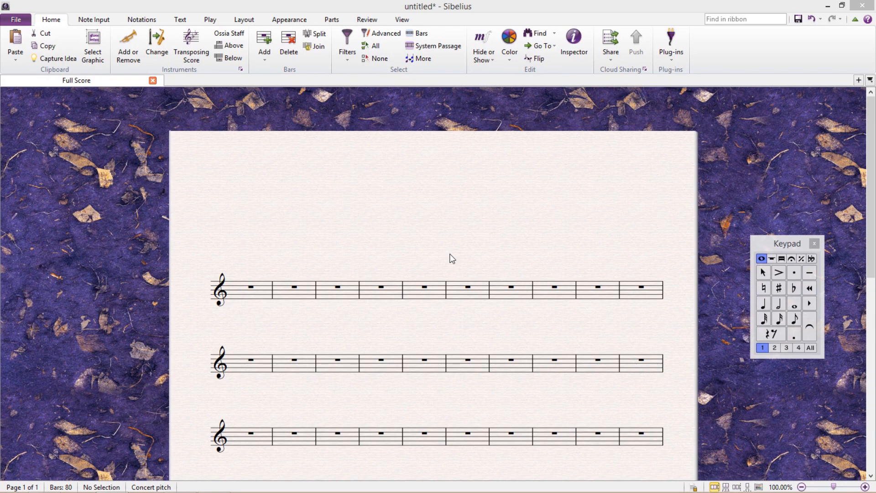
mouse_move(460, 231)
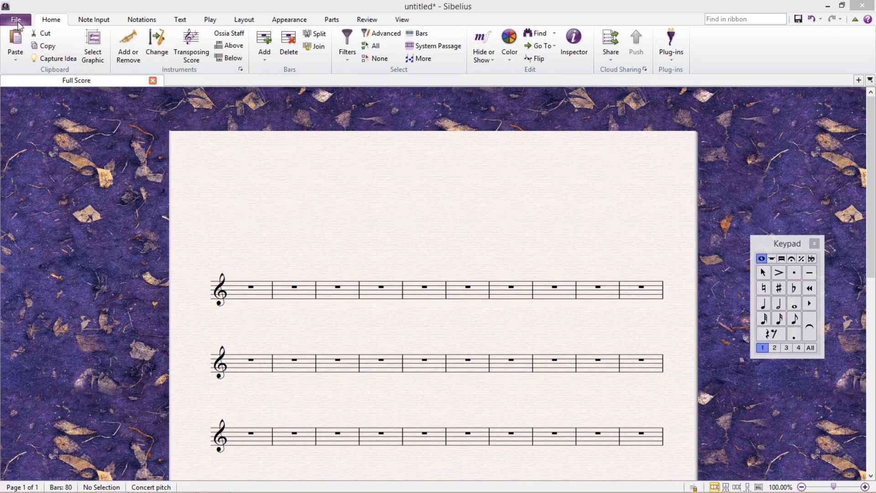
Step: Reach the Preferences dialog from the File tab
click(15, 19)
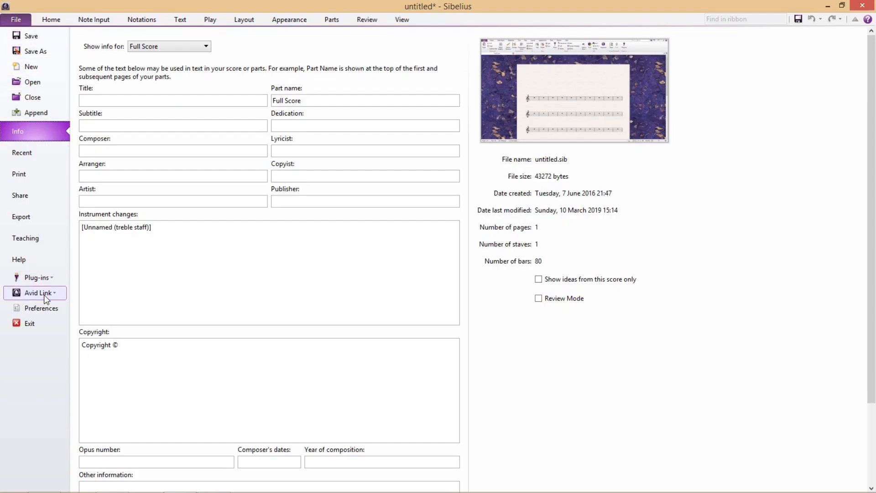
click(16, 19)
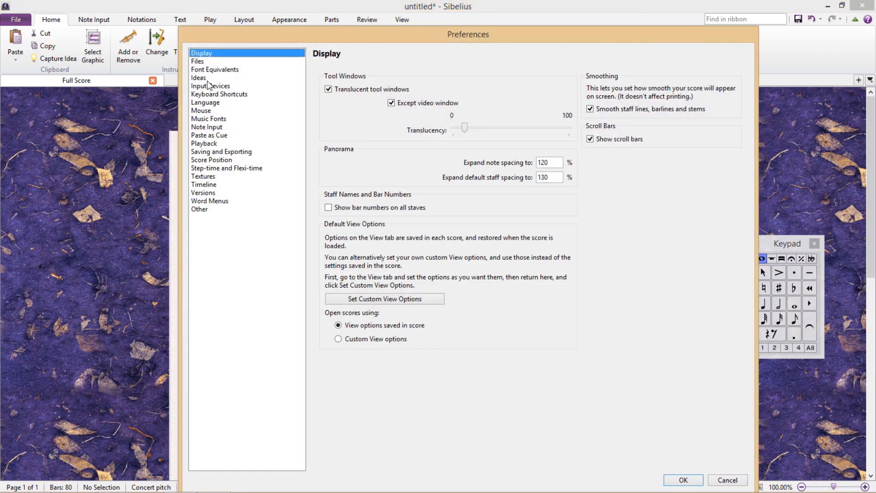
Step: Switch Preferences to the Keyboard Shortcuts page
click(219, 94)
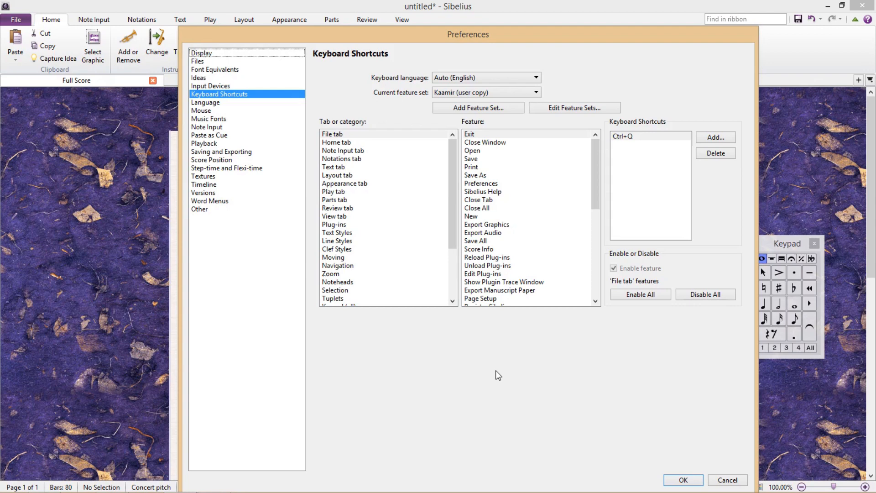
mouse_move(484, 367)
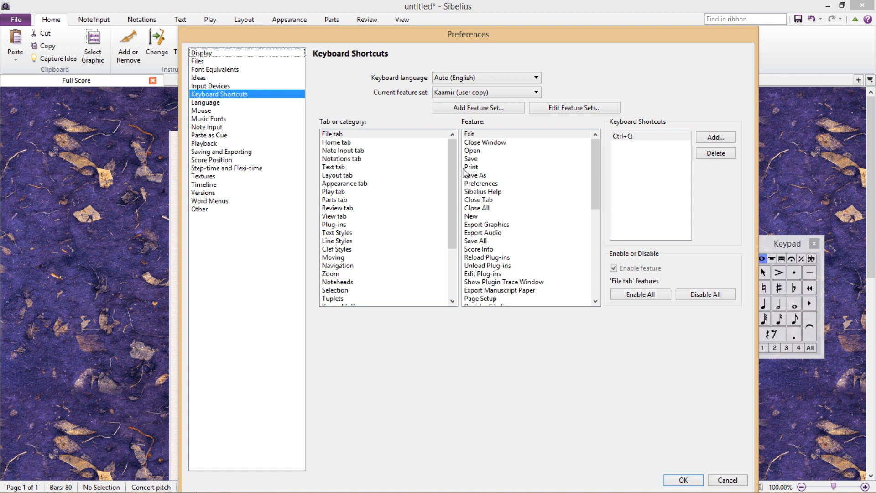
mouse_move(499, 319)
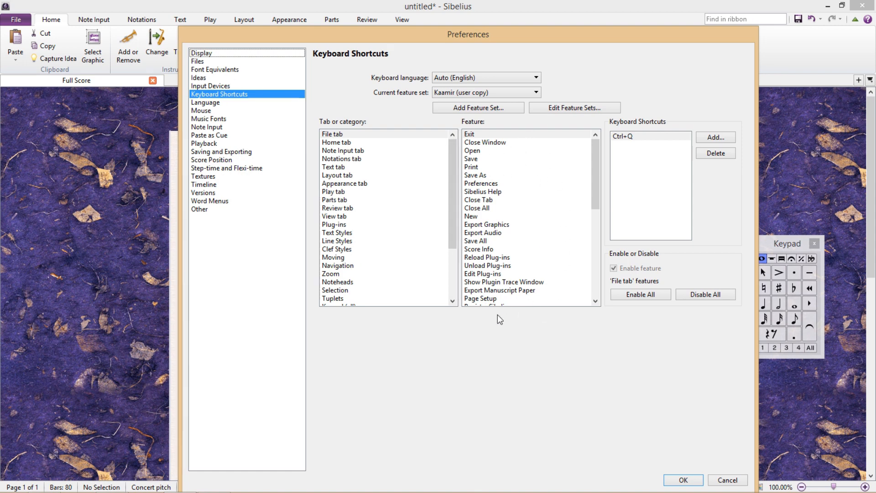
mouse_move(686, 172)
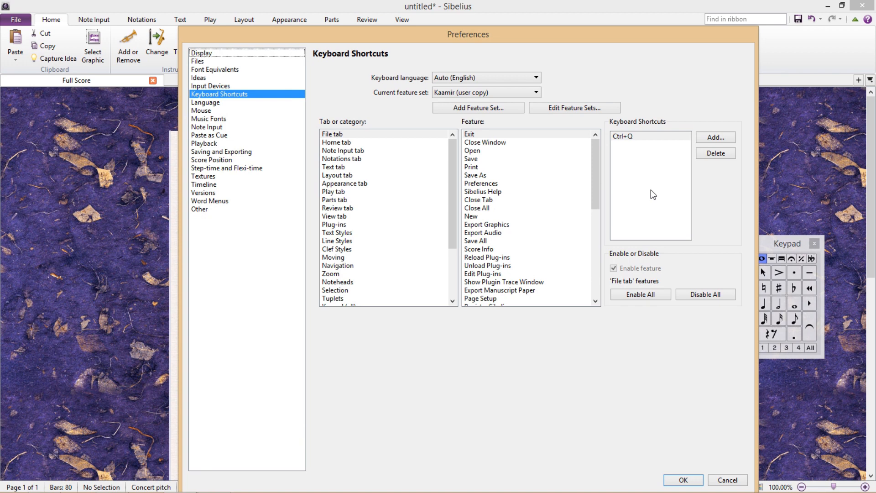
mouse_move(618, 202)
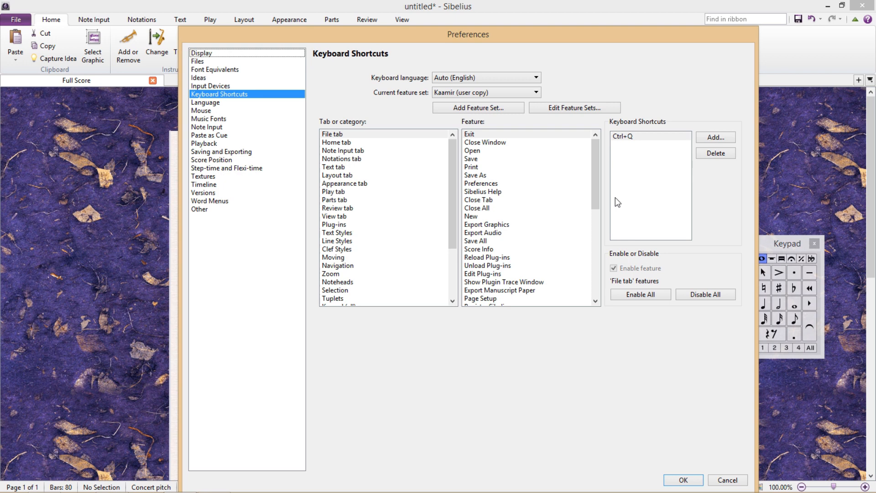
mouse_move(419, 266)
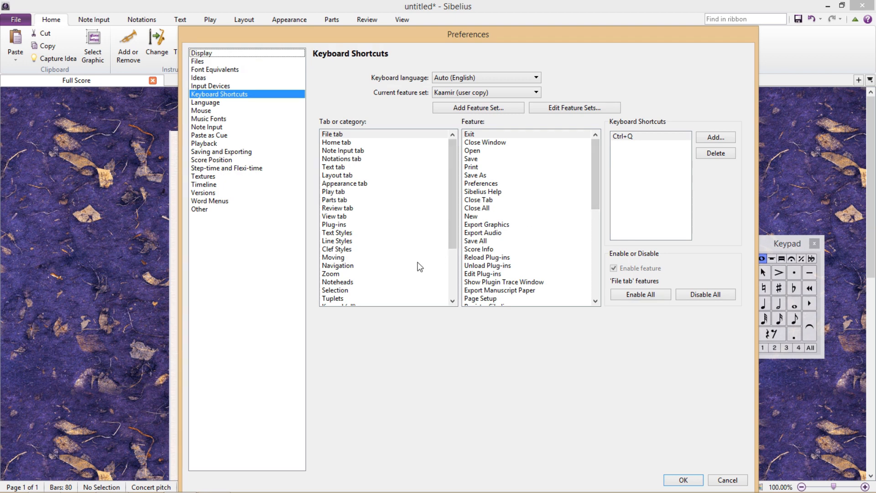
mouse_move(417, 264)
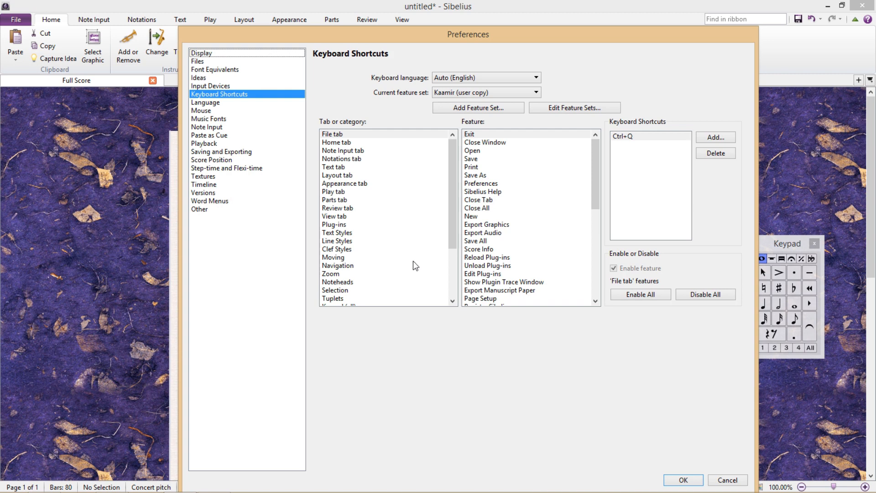
mouse_move(368, 254)
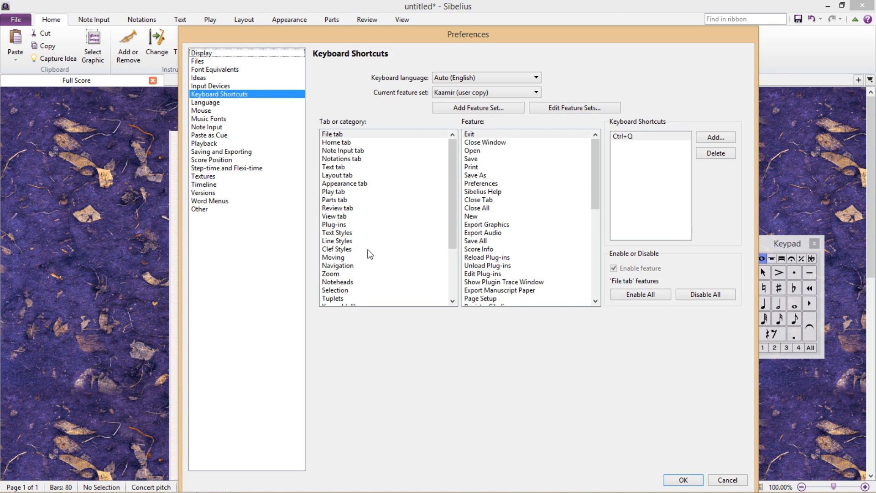
Step: Assign Alt+Q to the Bass clef under Clef Styles
click(337, 248)
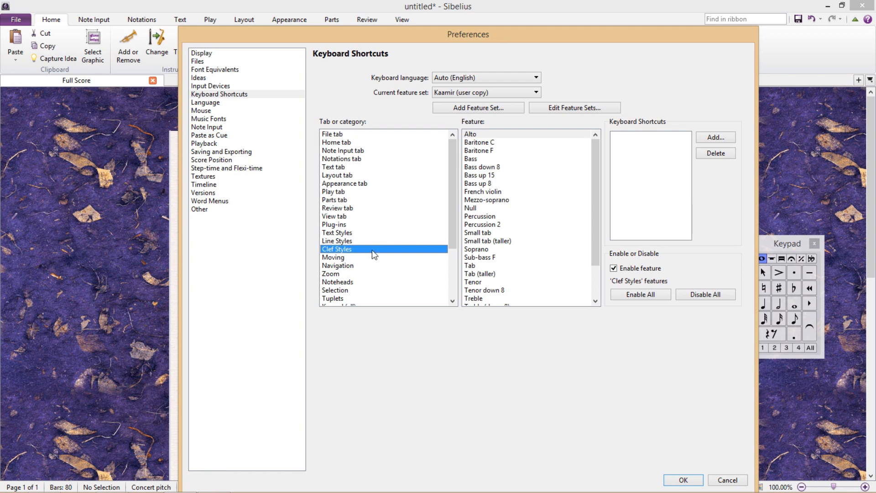
click(471, 158)
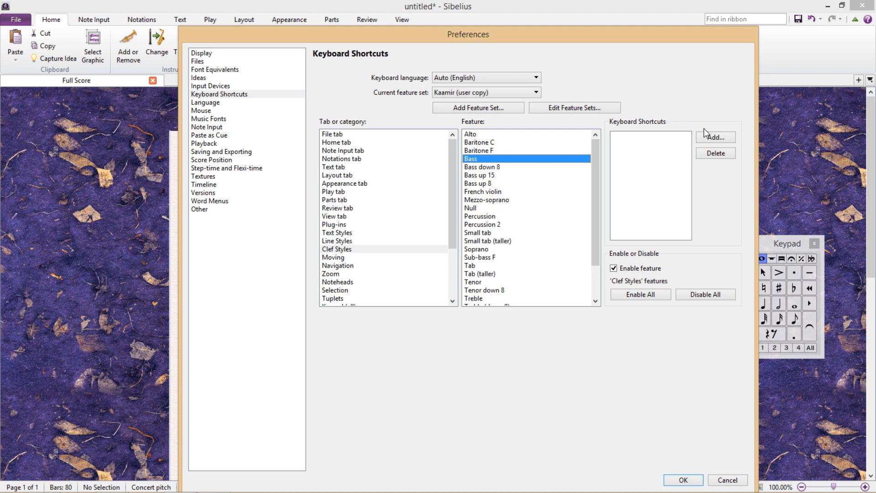
mouse_move(715, 137)
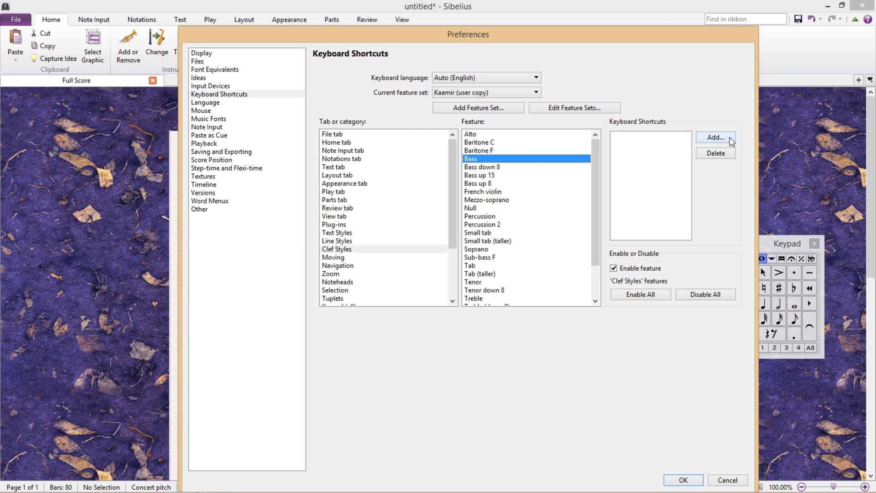
click(715, 137)
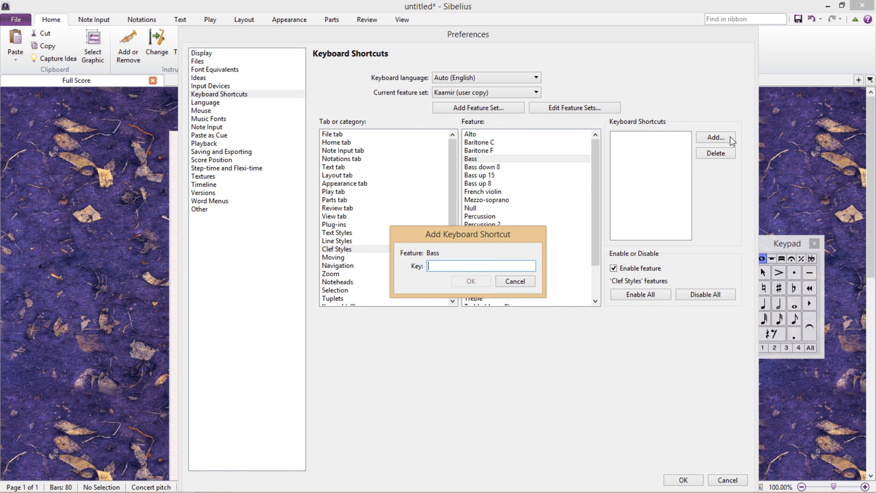
text(Alt+Q)
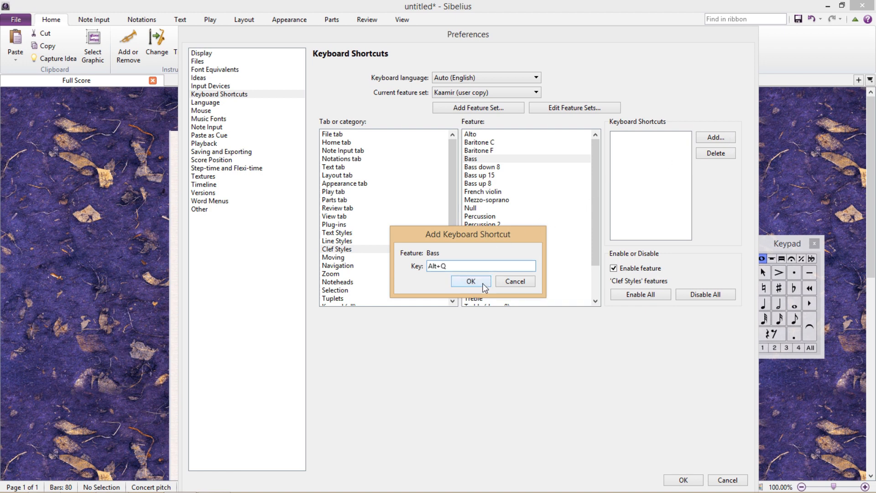
click(469, 281)
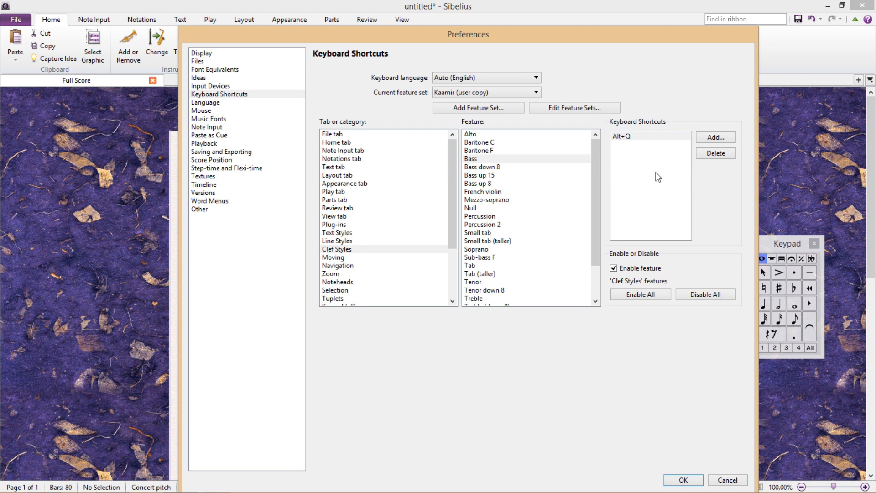
mouse_move(629, 176)
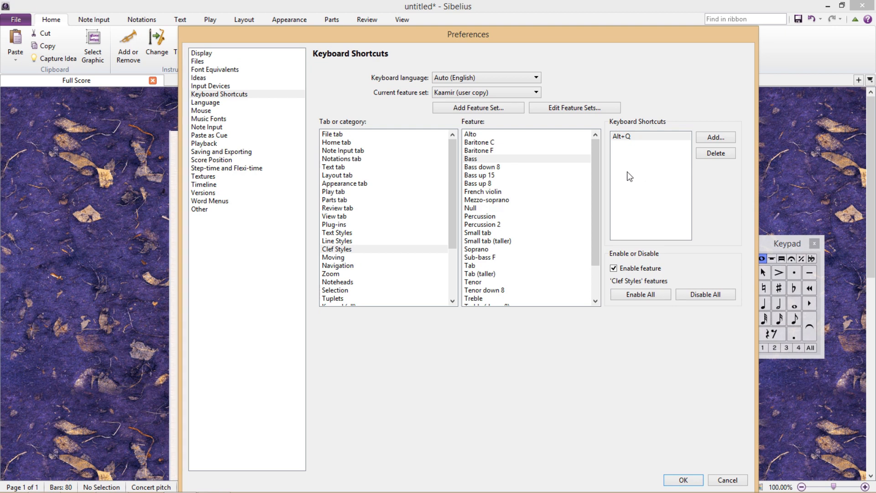
Step: Try Ctrl+T for the Treble clef, which conflicts with Technique Text
scroll(down, 3)
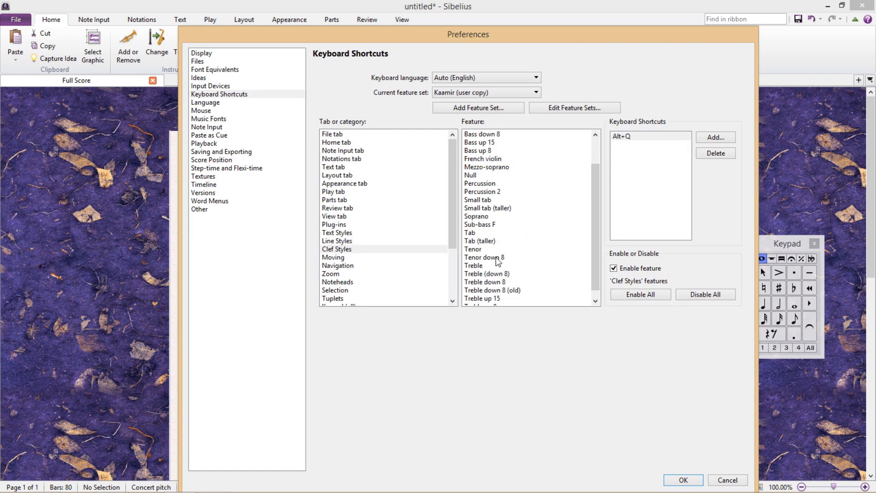
click(472, 264)
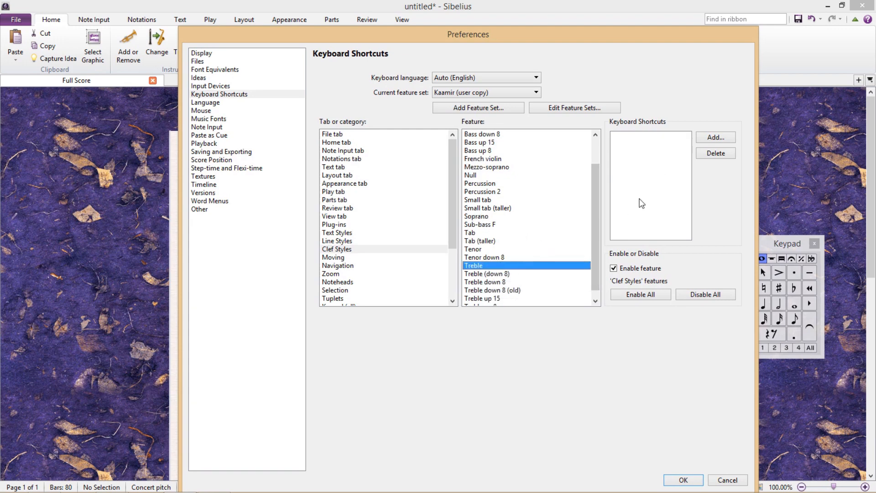
click(715, 137)
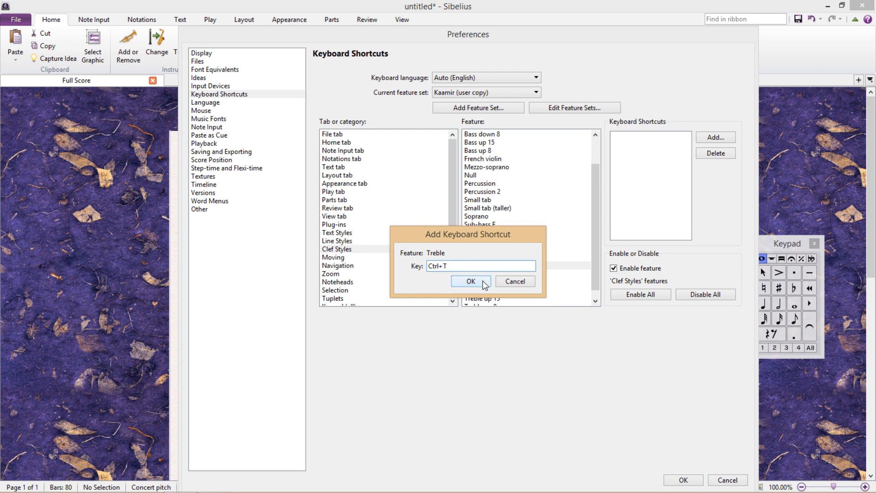
click(469, 281)
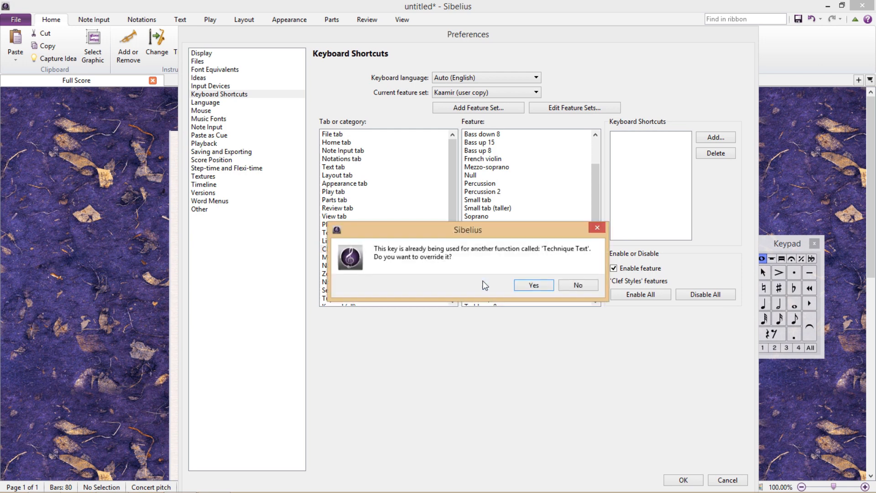
mouse_move(579, 264)
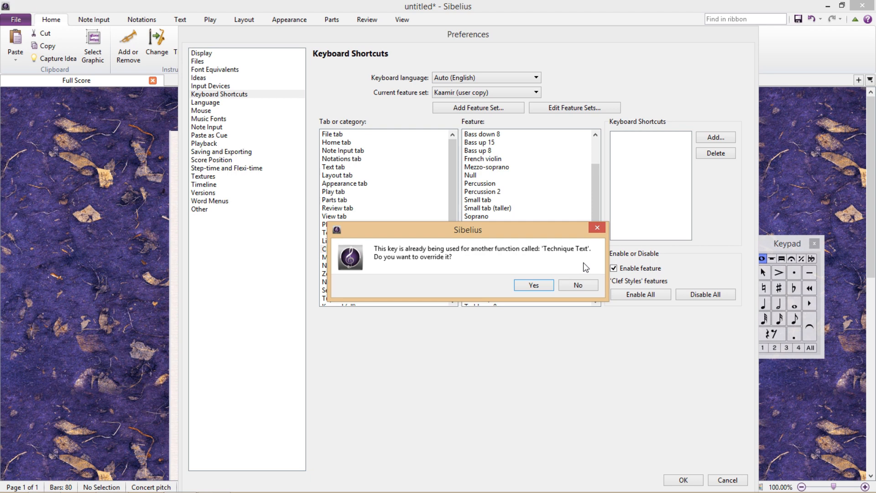
mouse_move(563, 265)
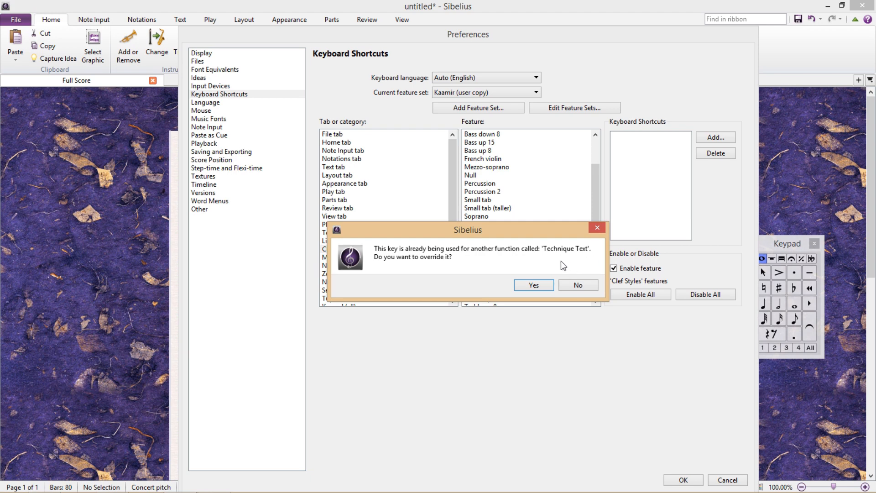
mouse_move(578, 285)
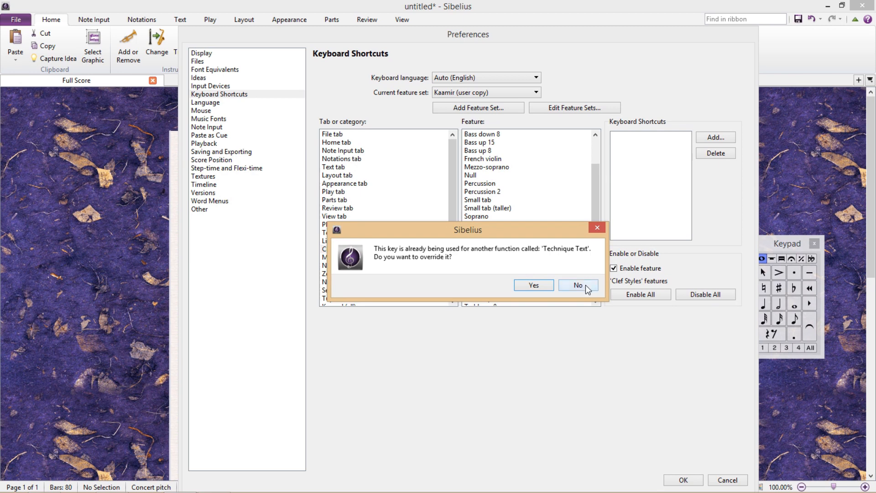
Step: Decline the override and give the Treble clef Alt+T instead
click(577, 286)
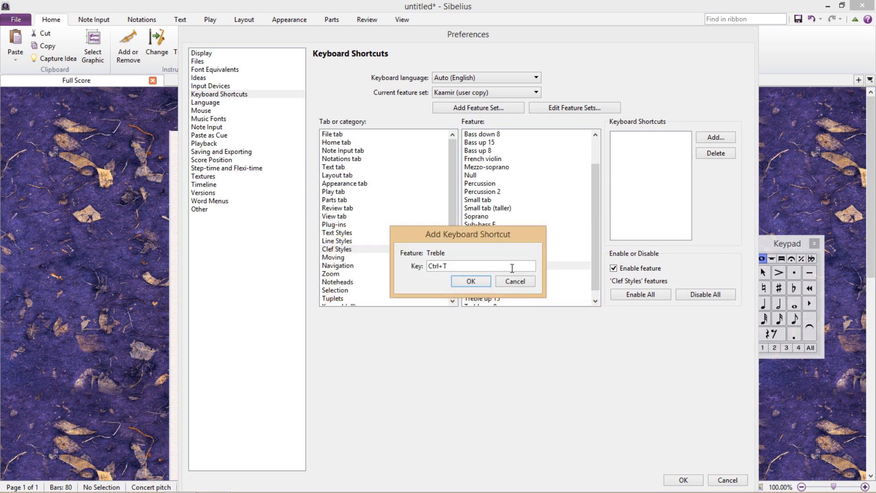
click(479, 266)
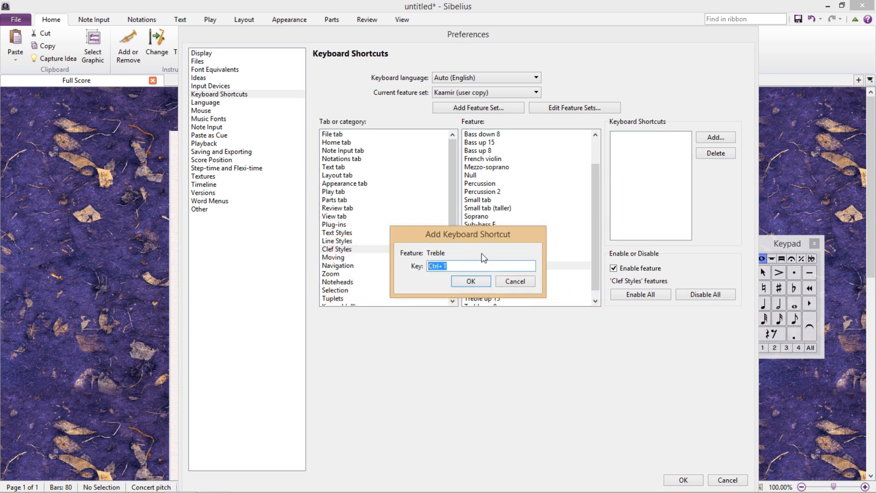
text(Shift+T)
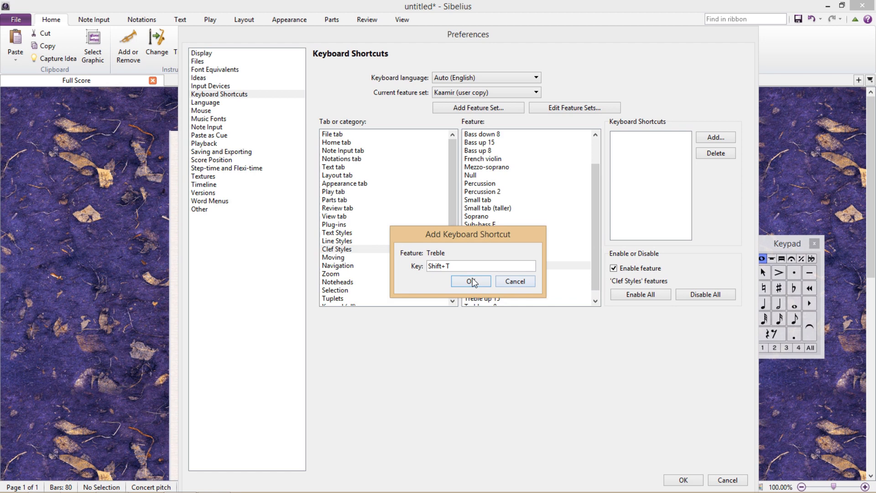
click(467, 281)
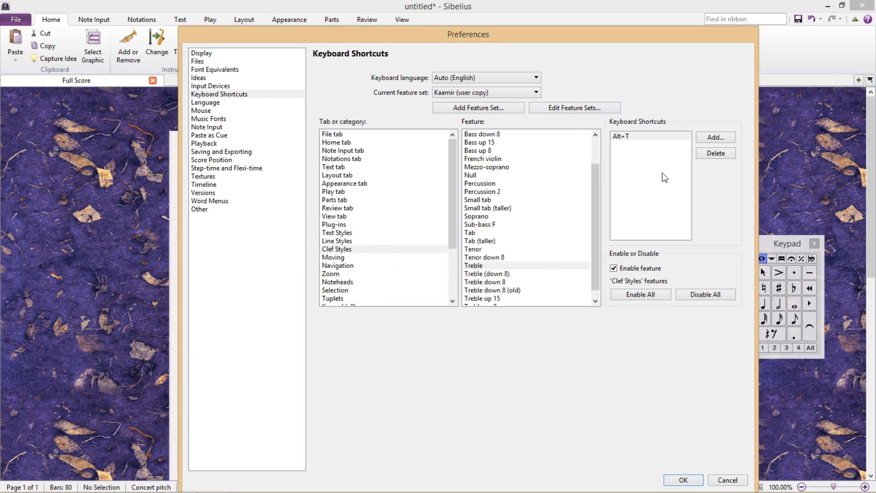
mouse_move(639, 184)
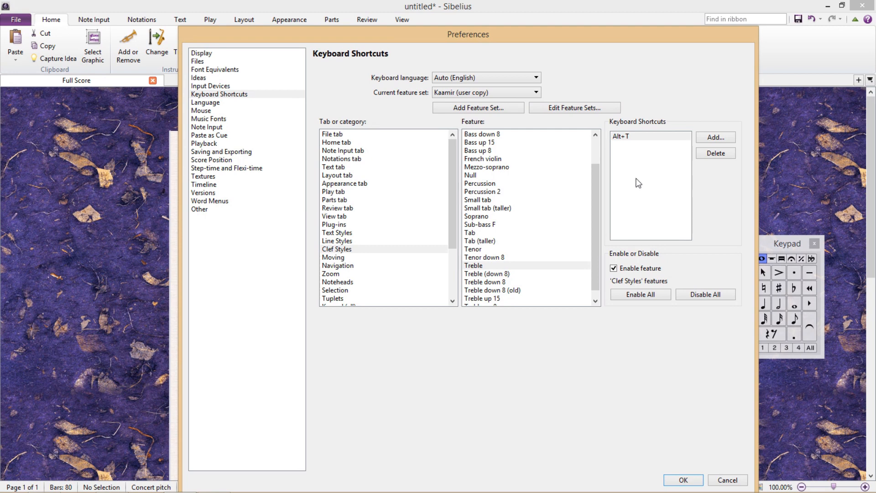
mouse_move(636, 185)
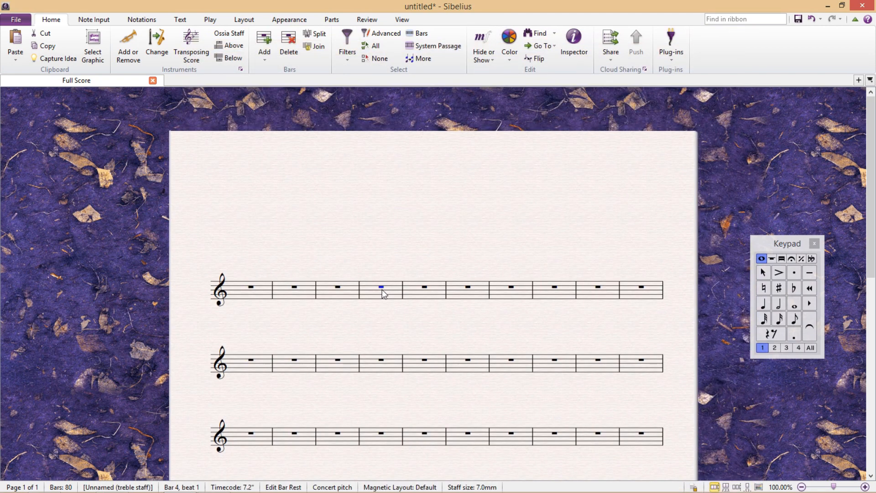
Step: Select the bar rests in the score to test the new clef shortcuts
click(433, 288)
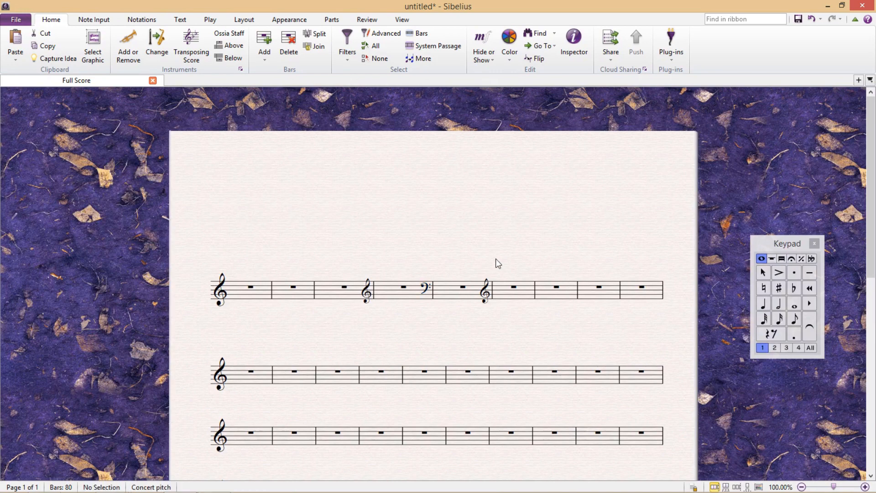
drag(336, 287, 512, 287)
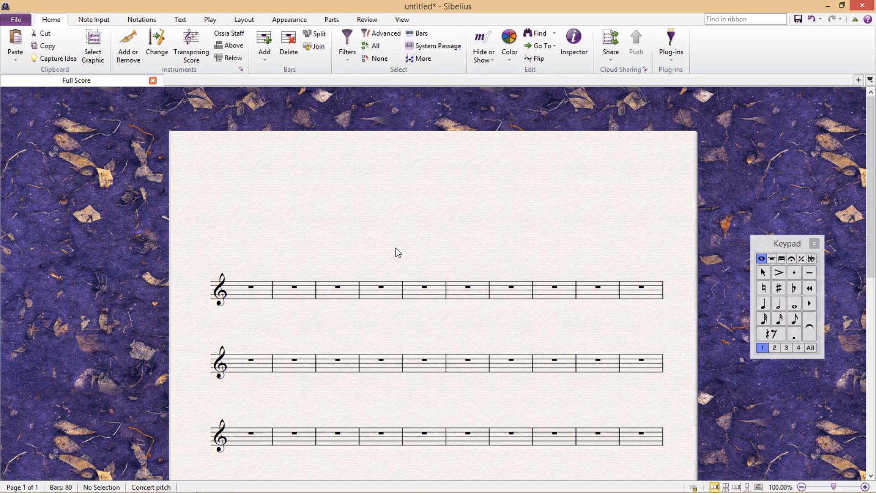
mouse_move(387, 205)
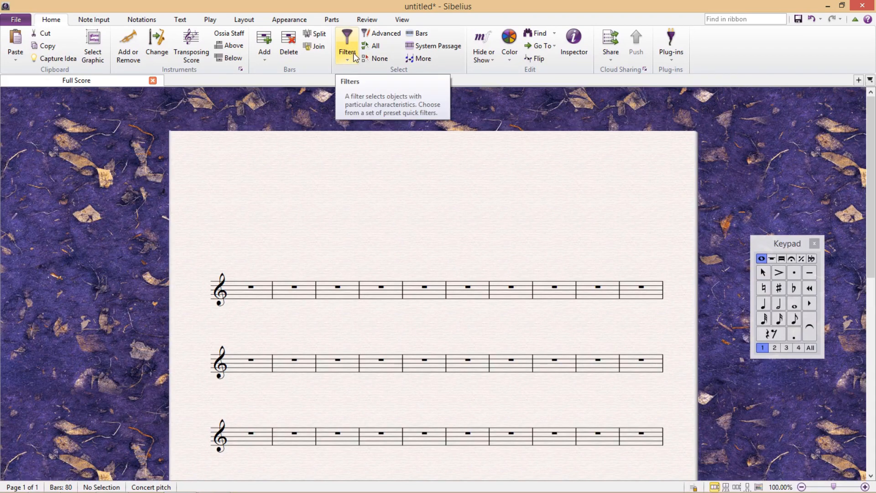
click(347, 42)
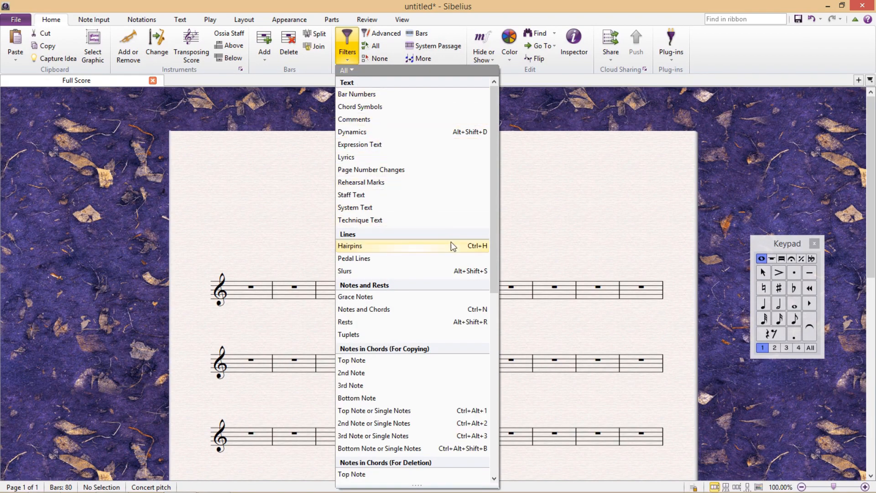
mouse_move(453, 275)
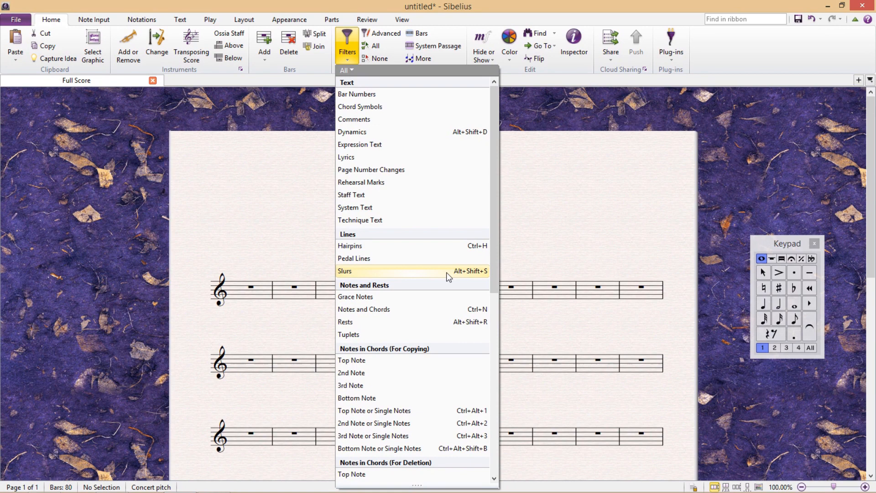
mouse_move(405, 131)
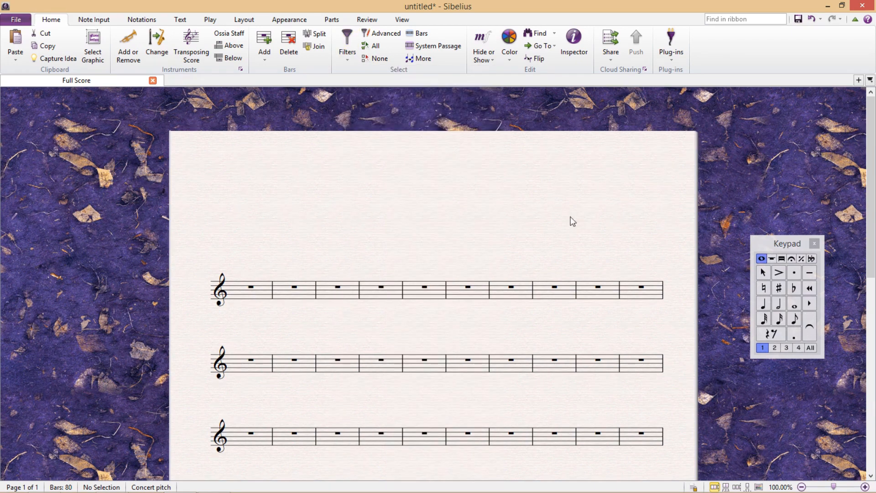
mouse_move(499, 220)
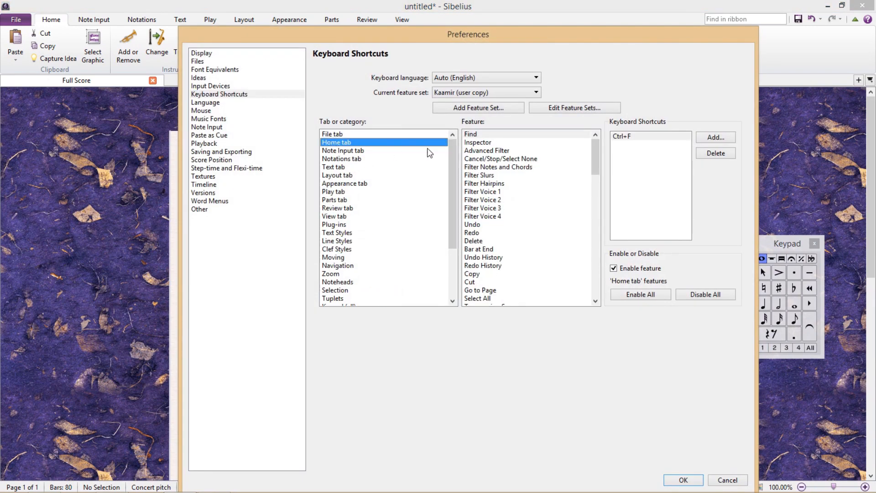
Step: Assign Alt+Shift+T to Filter Technique Text under the Home tab features
scroll(down, 3)
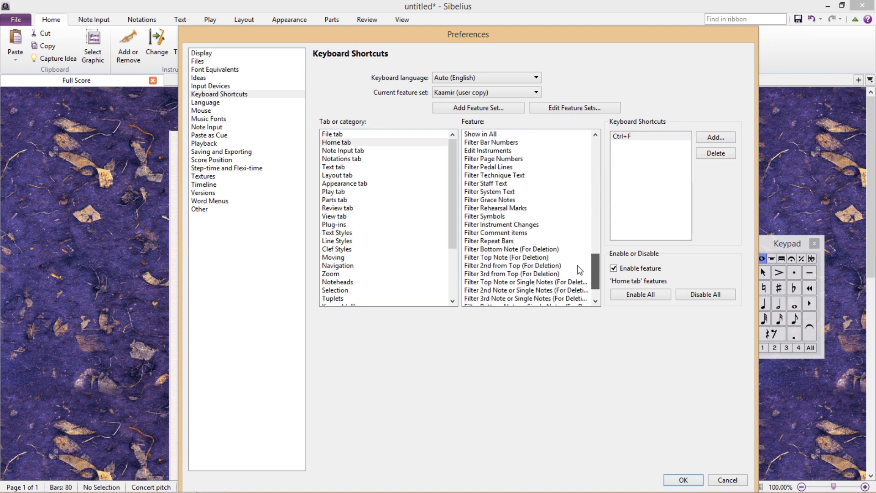
scroll(down, 3)
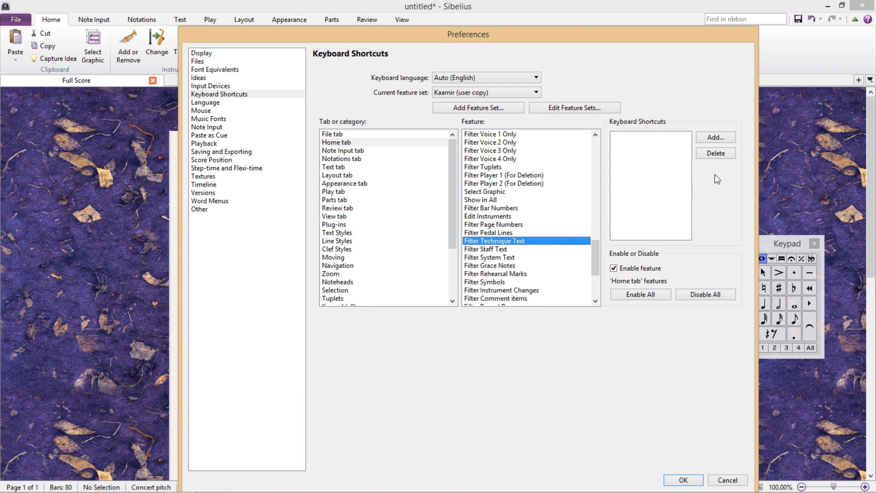
click(715, 137)
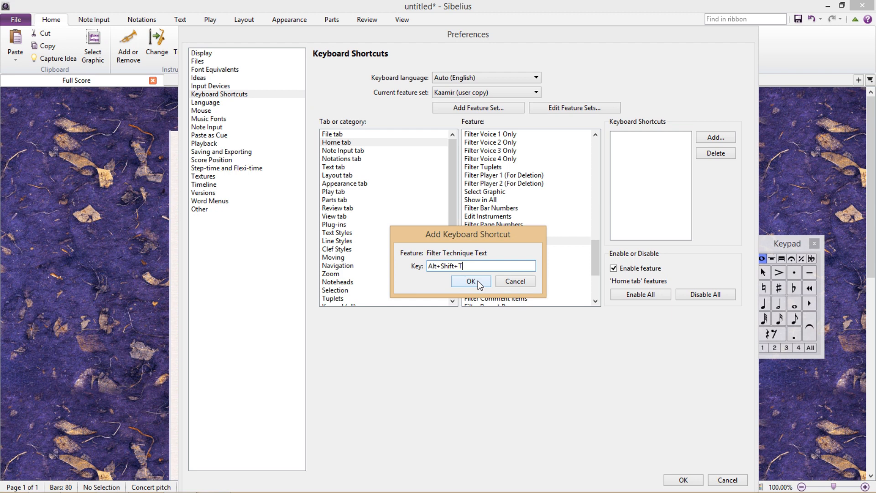
click(469, 281)
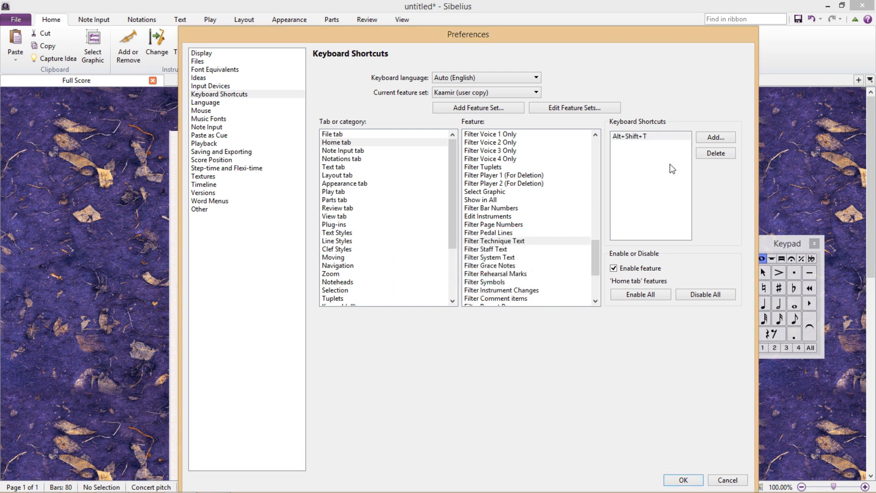
mouse_move(641, 178)
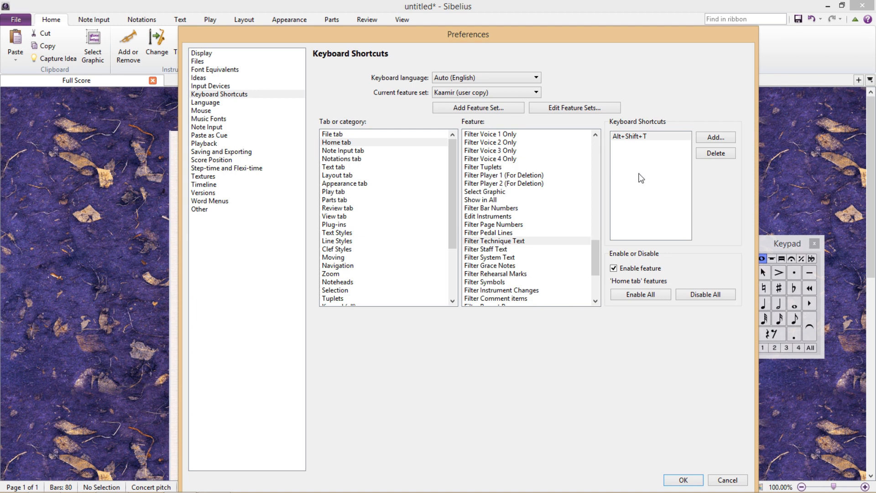
mouse_move(619, 203)
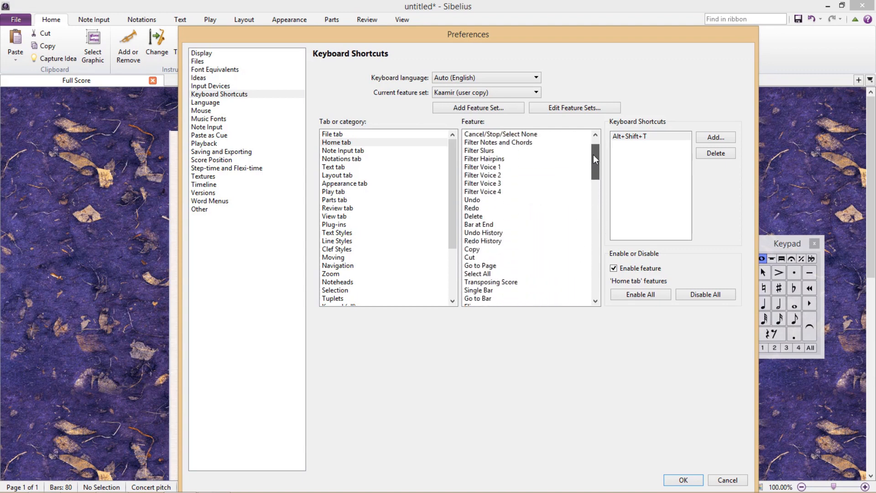
scroll(down, 3)
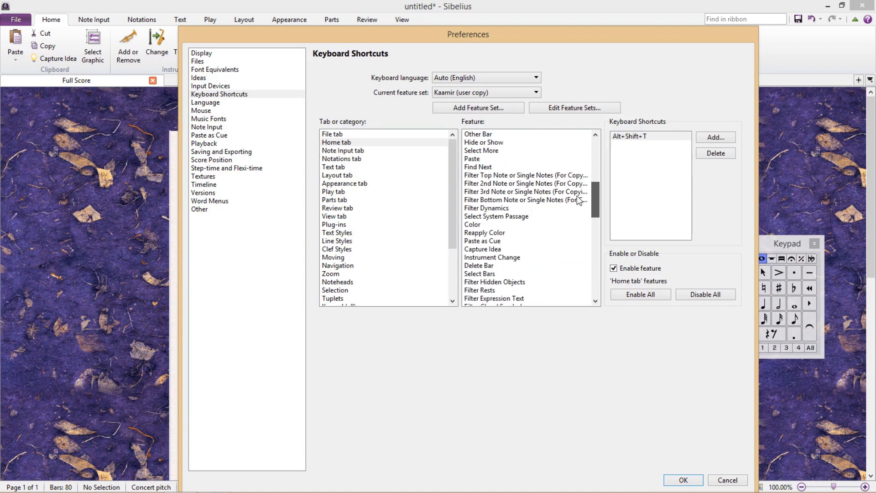
click(493, 240)
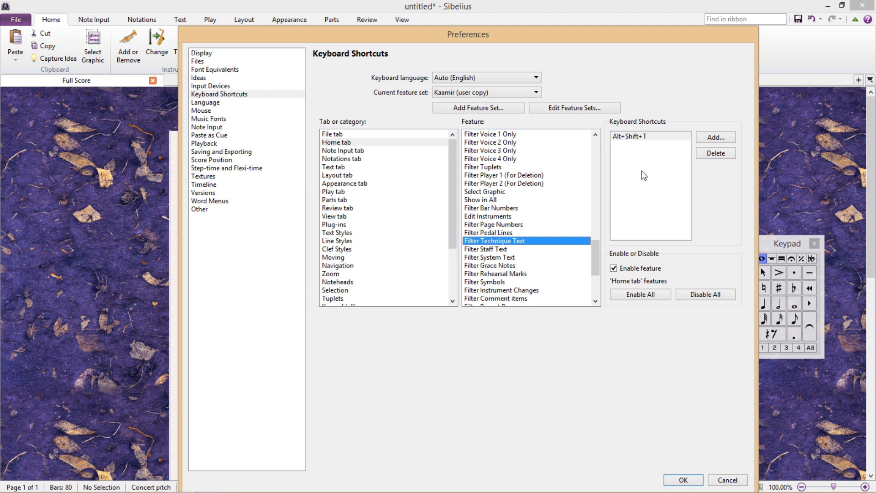
mouse_move(491, 201)
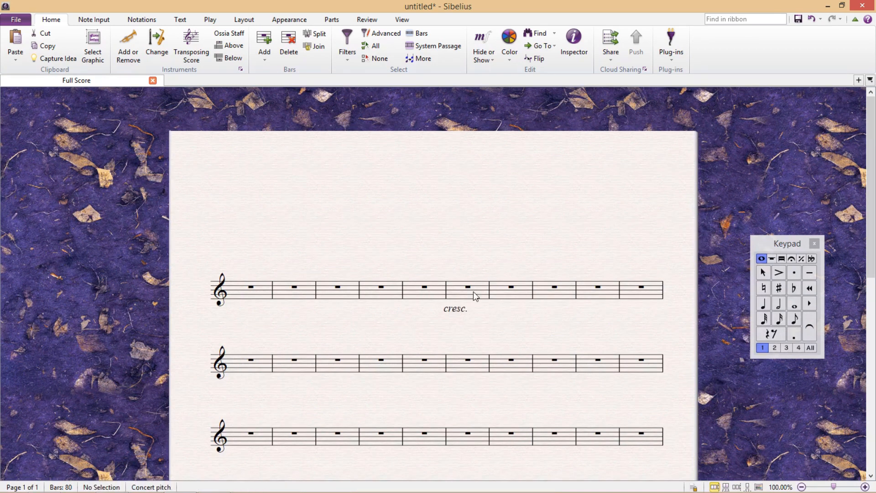
Step: Show the Technique words list on the Word Menus page of Preferences
click(467, 286)
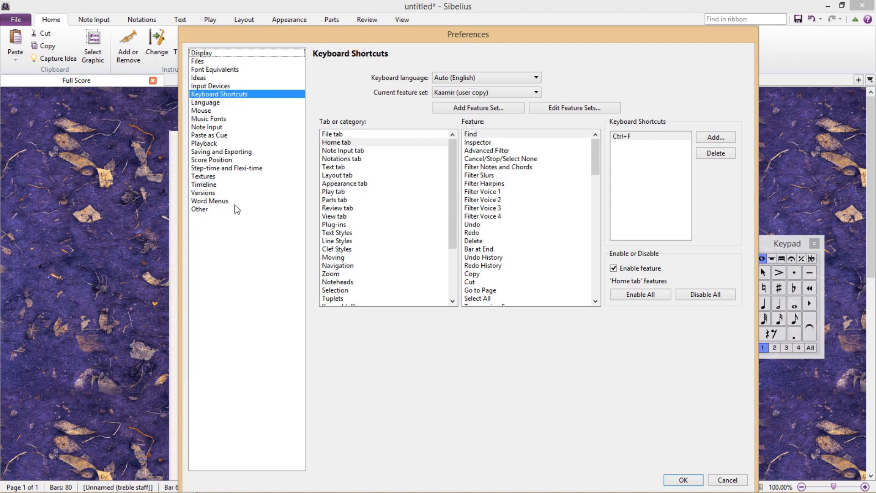
click(210, 201)
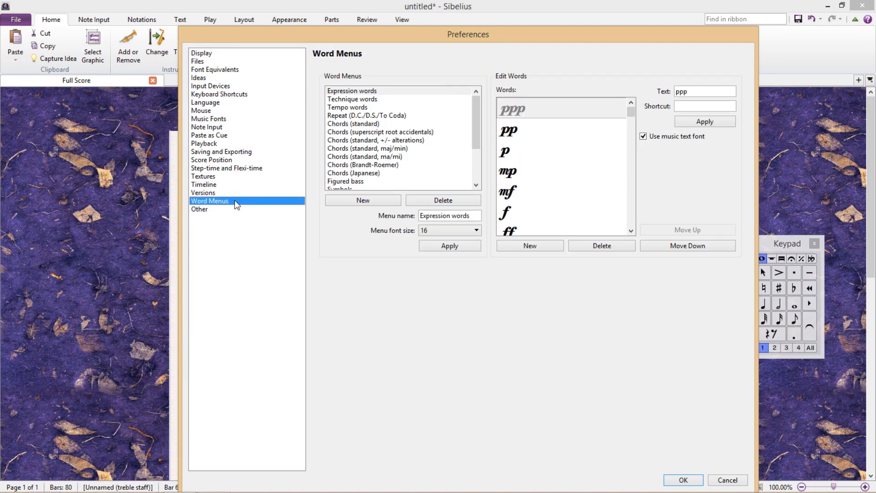
mouse_move(290, 205)
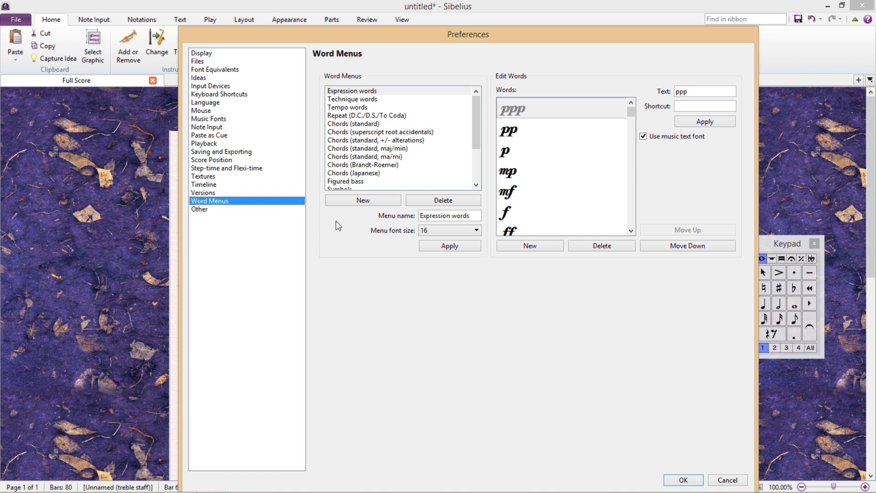
click(353, 99)
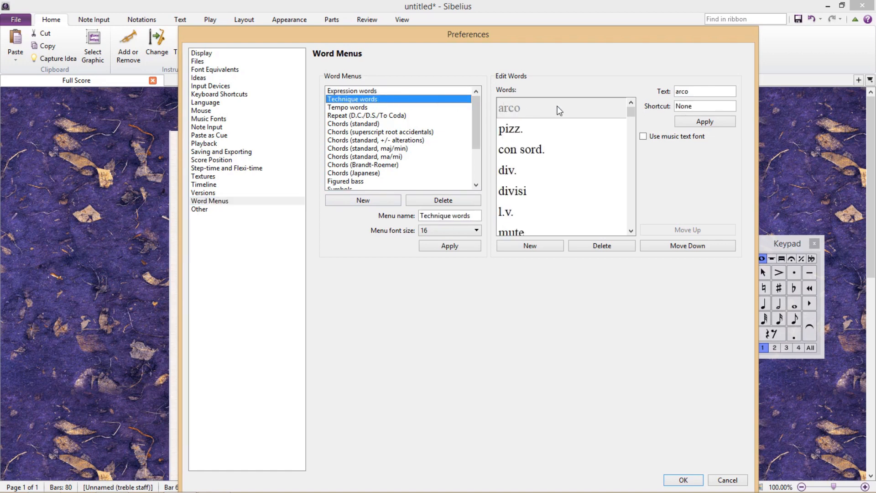
Step: Give arco the shortcut Ctrl+A, then select pizz. for Ctrl+P
click(508, 108)
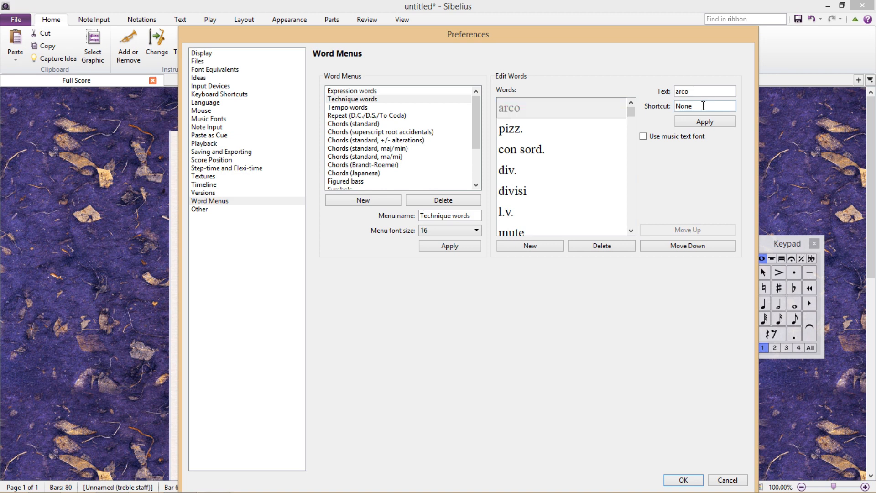
text(Ctrl+A)
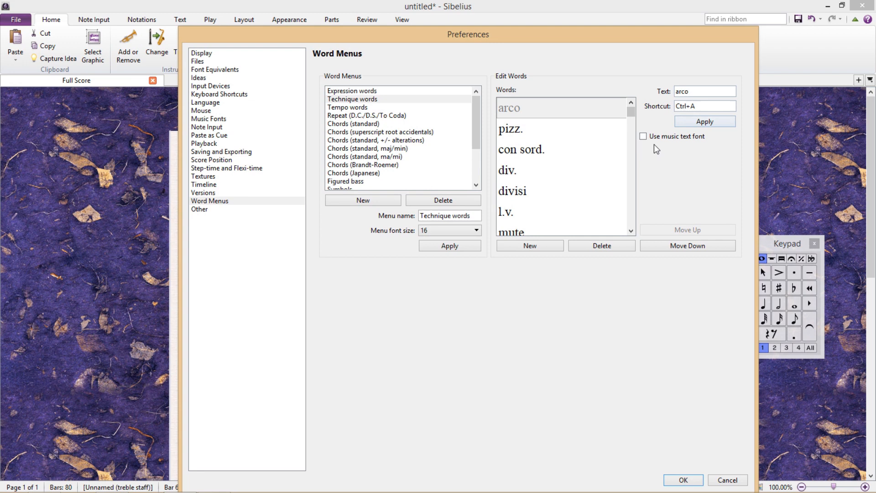
mouse_move(698, 171)
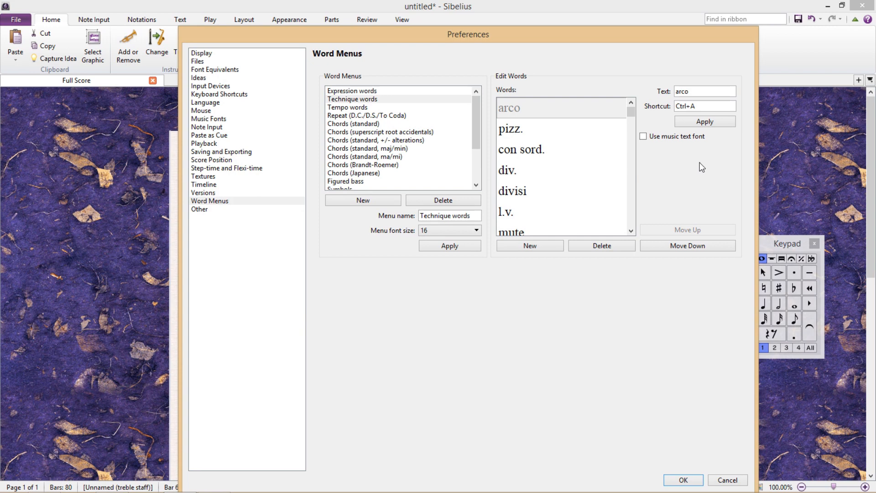
mouse_move(576, 136)
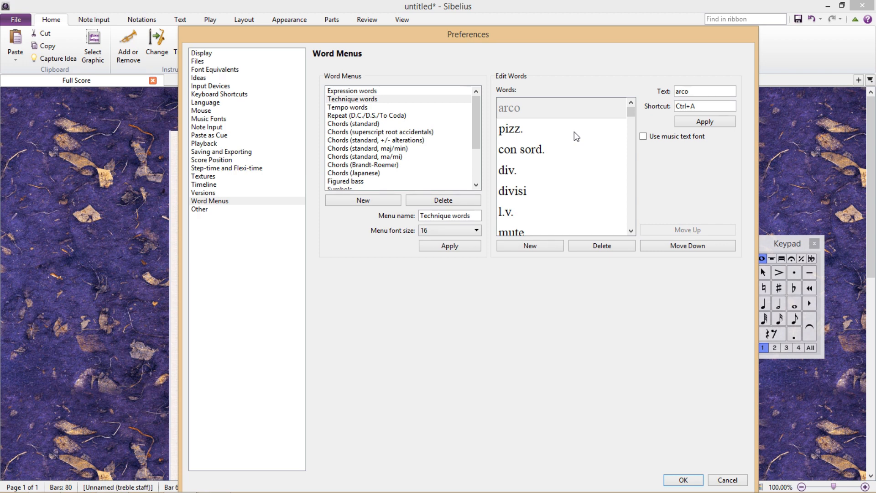
mouse_move(555, 134)
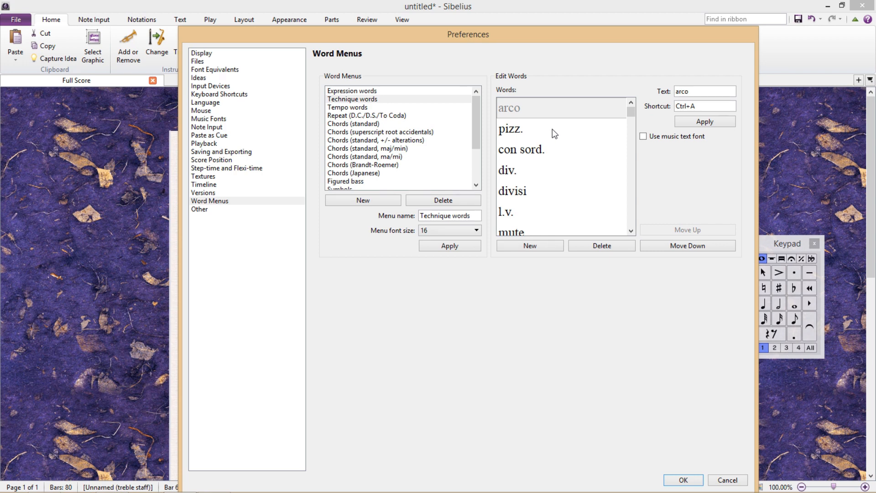
click(509, 128)
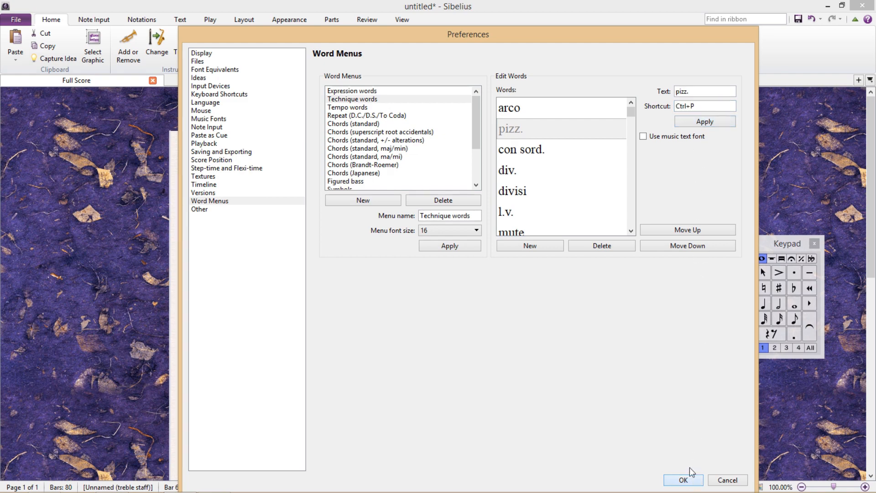
click(680, 479)
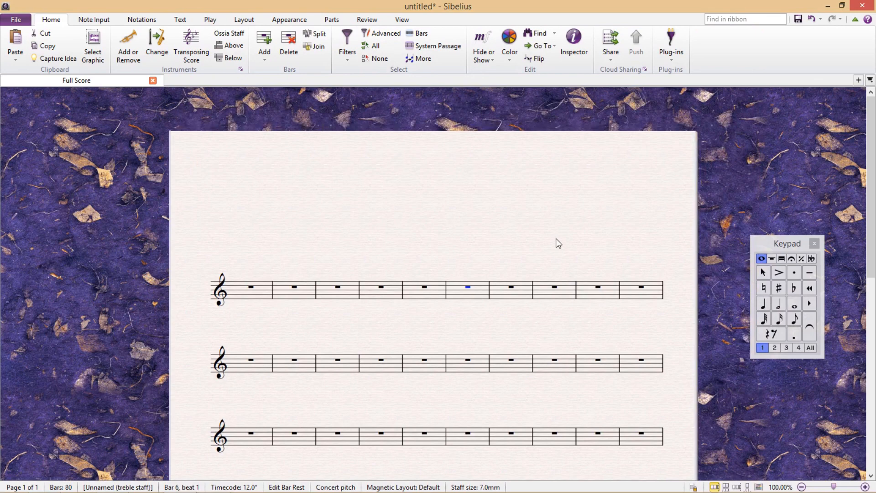
click(555, 227)
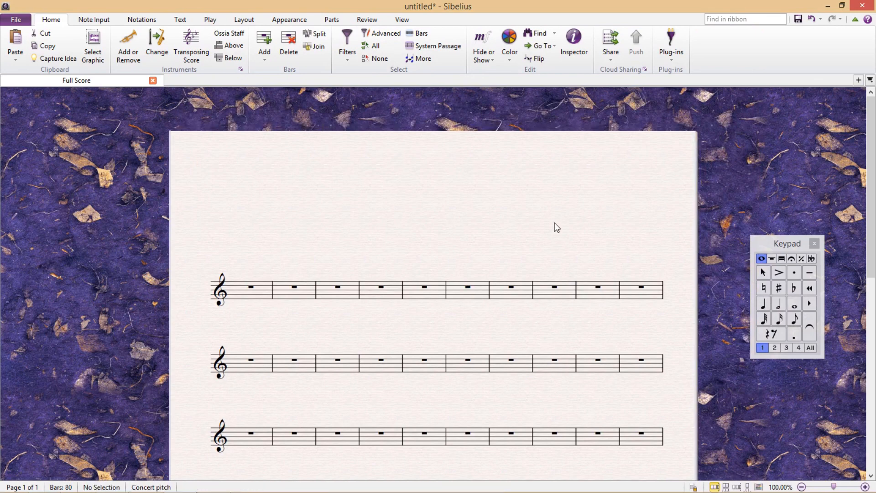
click(15, 19)
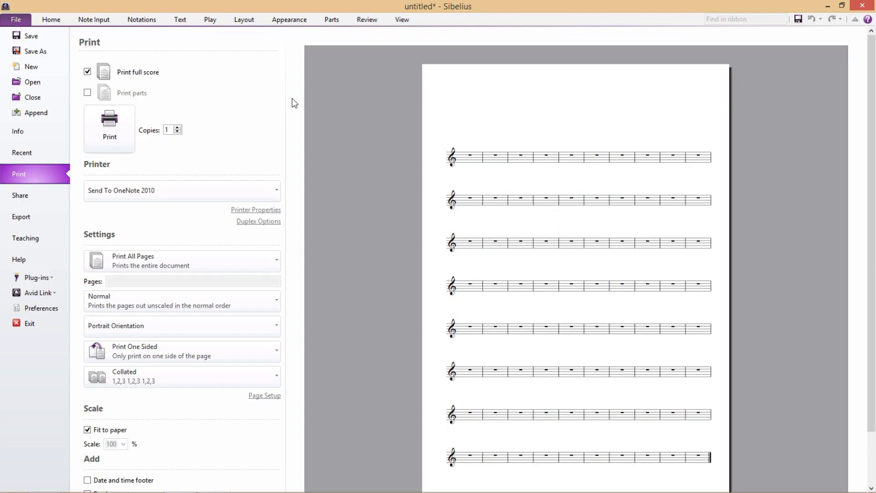
click(51, 20)
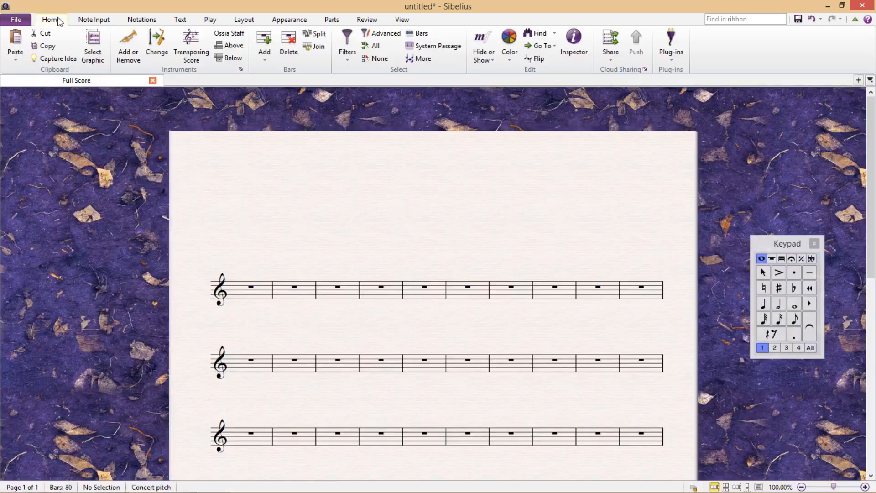
click(425, 288)
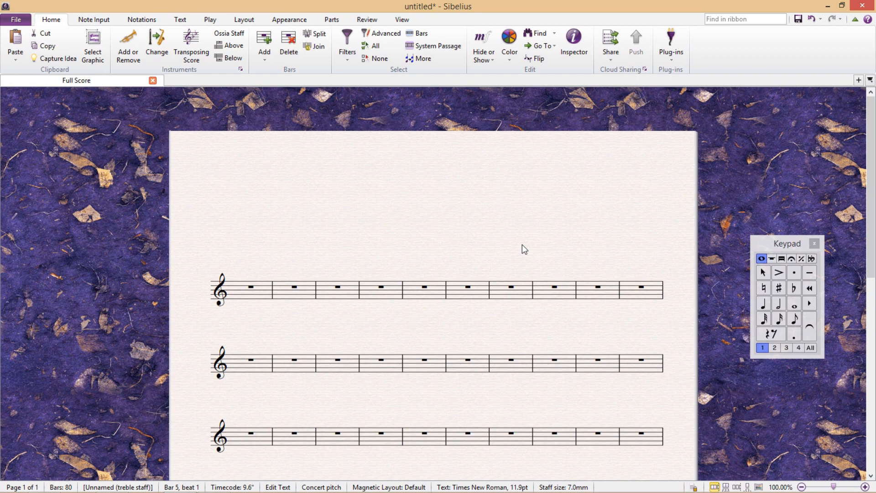
text(pizz.pizz.pizz.pizz.)
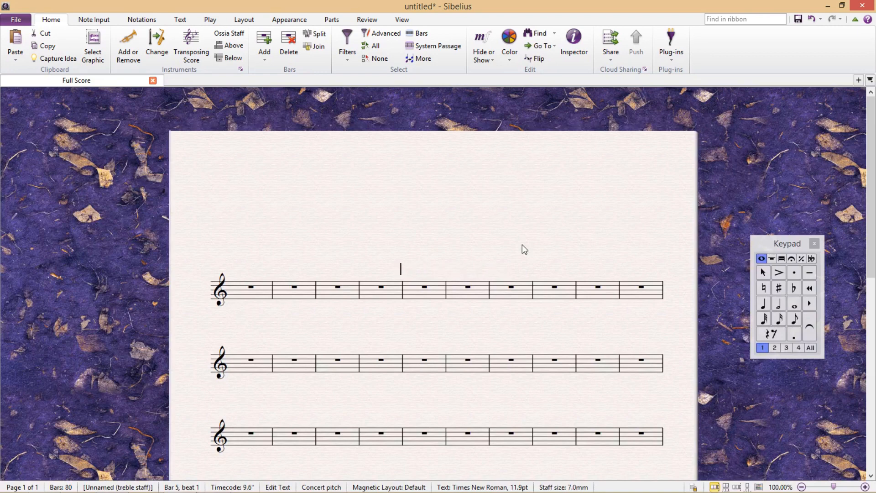
text(pizz.arcopizz.arcopizz.)
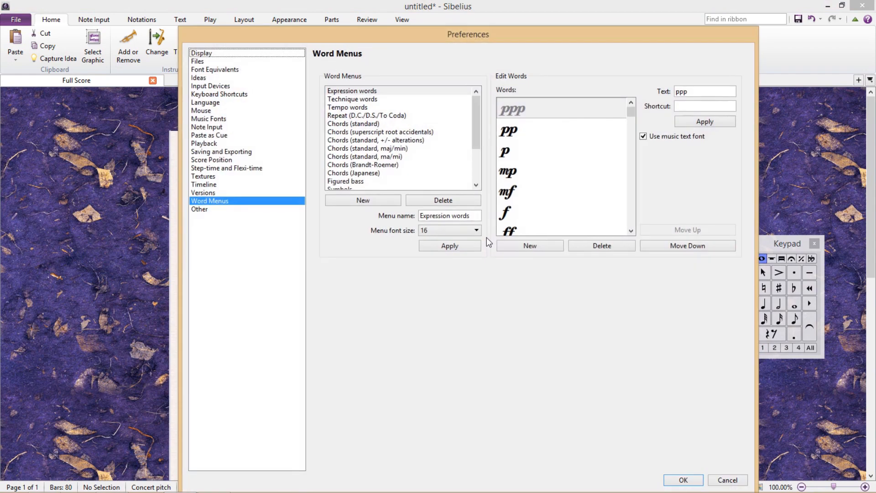
mouse_move(628, 114)
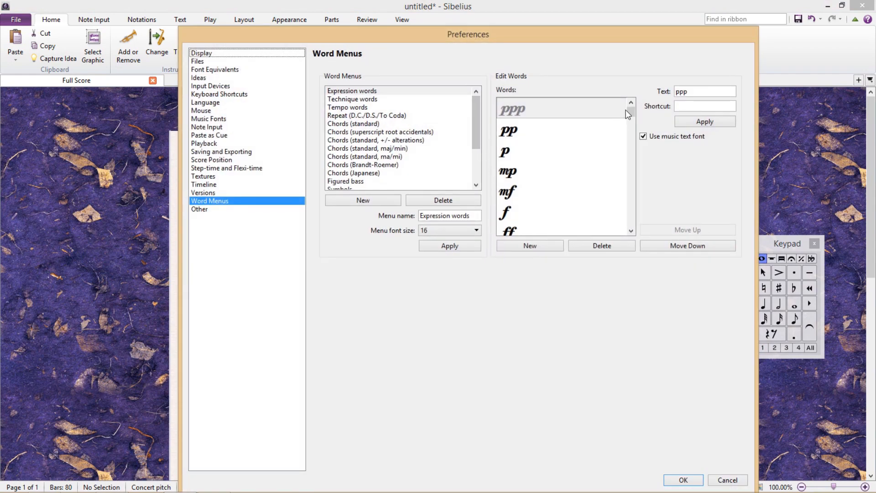
click(561, 109)
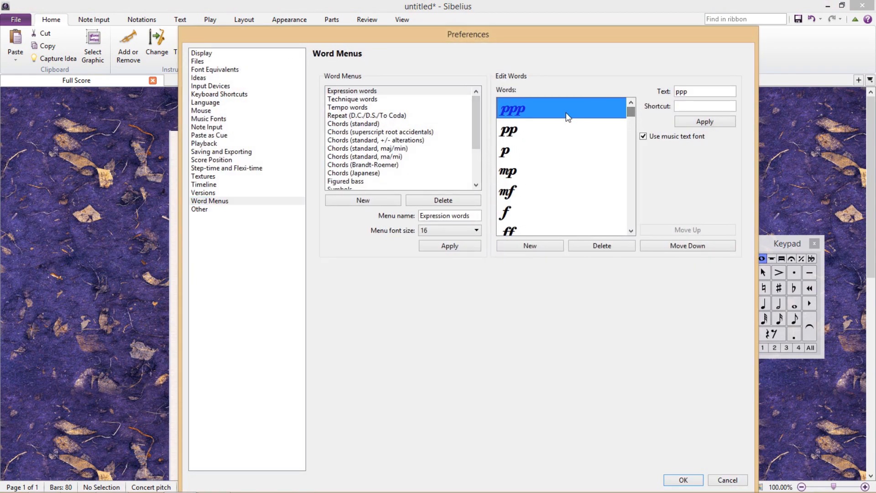
click(507, 171)
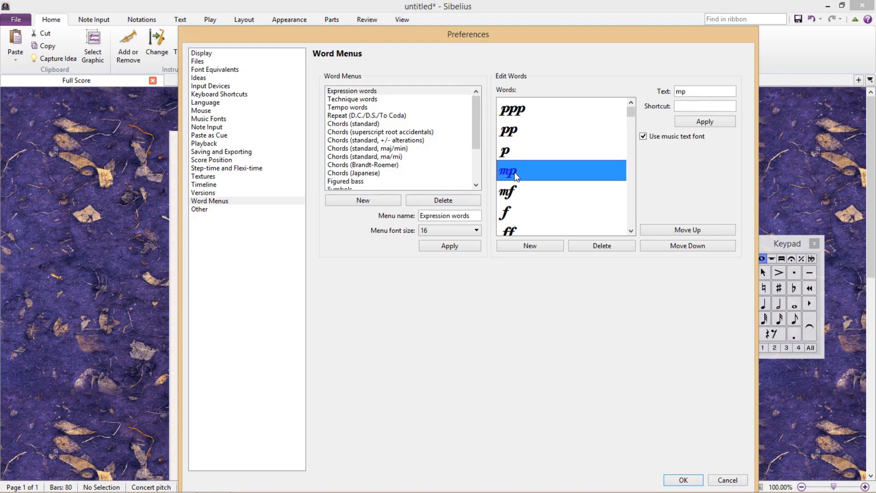
mouse_move(416, 116)
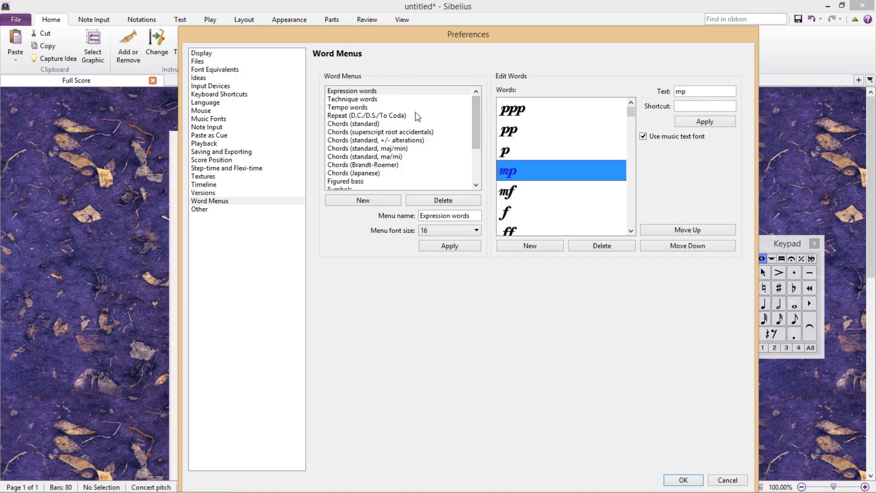